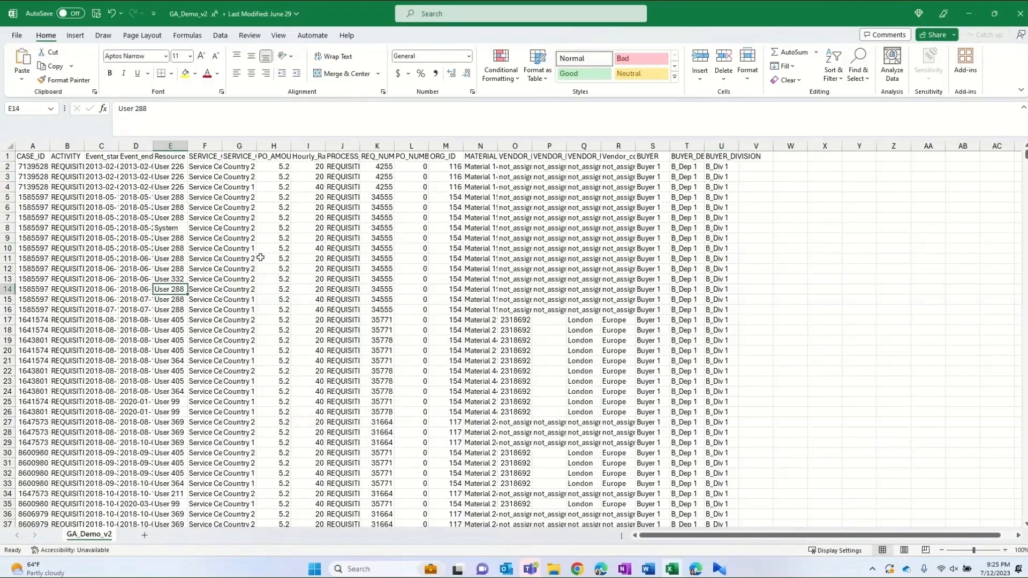
# - Name the new Azure Data Lake–imported process P2P and continue
pyautogui.scroll(-3)
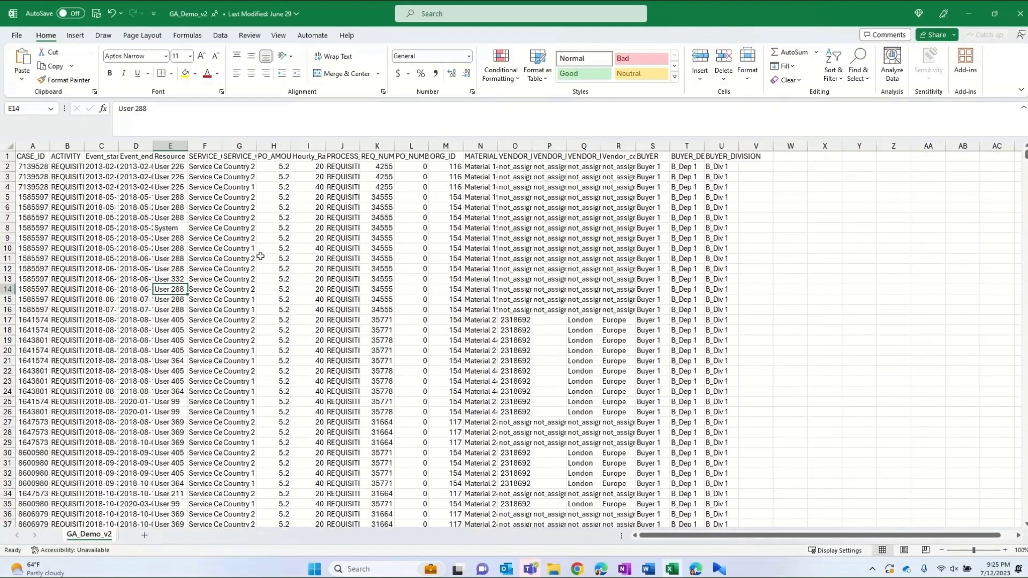
pyautogui.moveTo(694, 572)
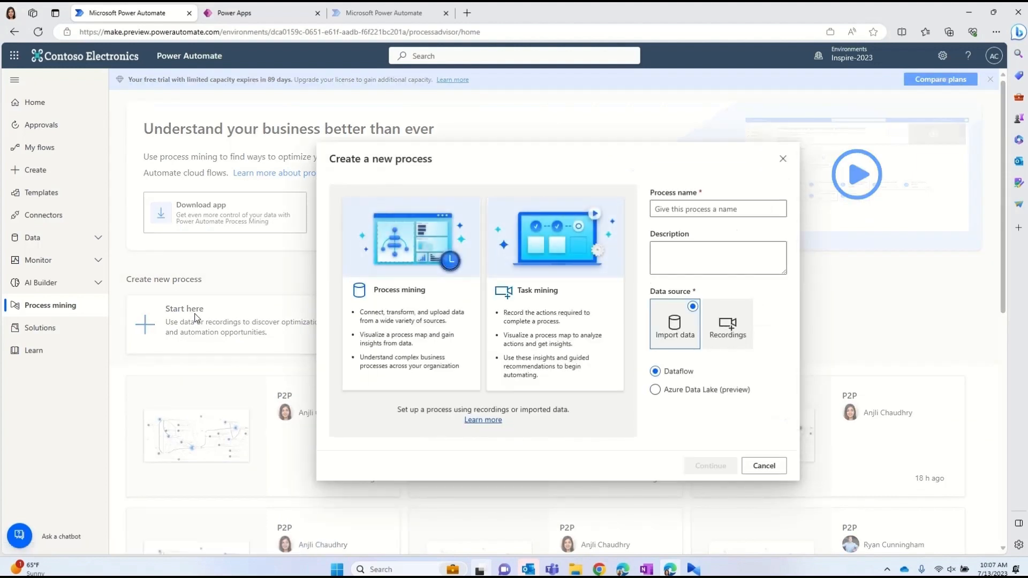
pyautogui.click(718, 209)
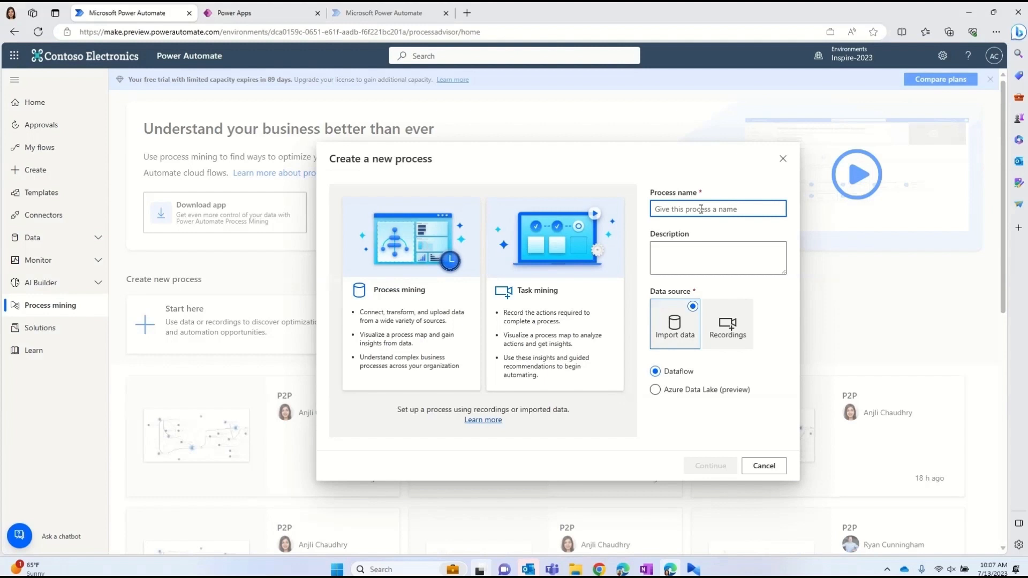
pyautogui.write('P2P')
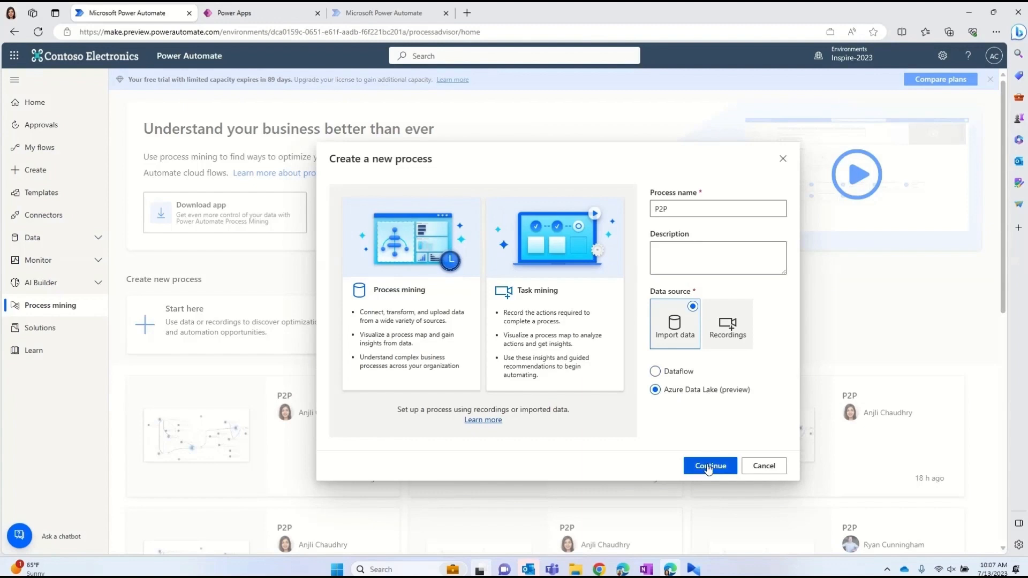
pyautogui.click(710, 465)
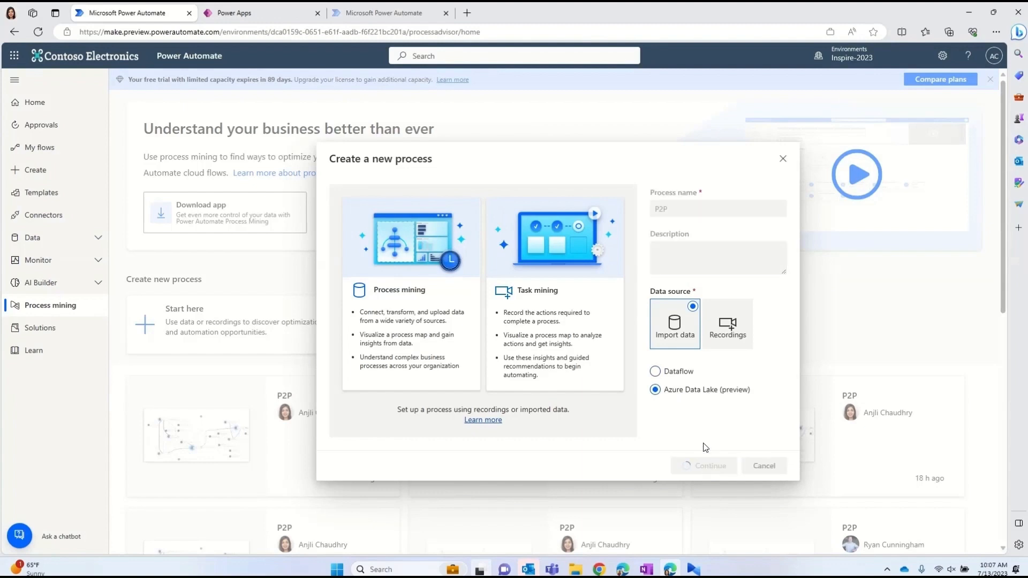
# - Choose Visual Studio Enterprise Subscription and the inspire2023 storage account, then proceed to file selection
pyautogui.click(704, 465)
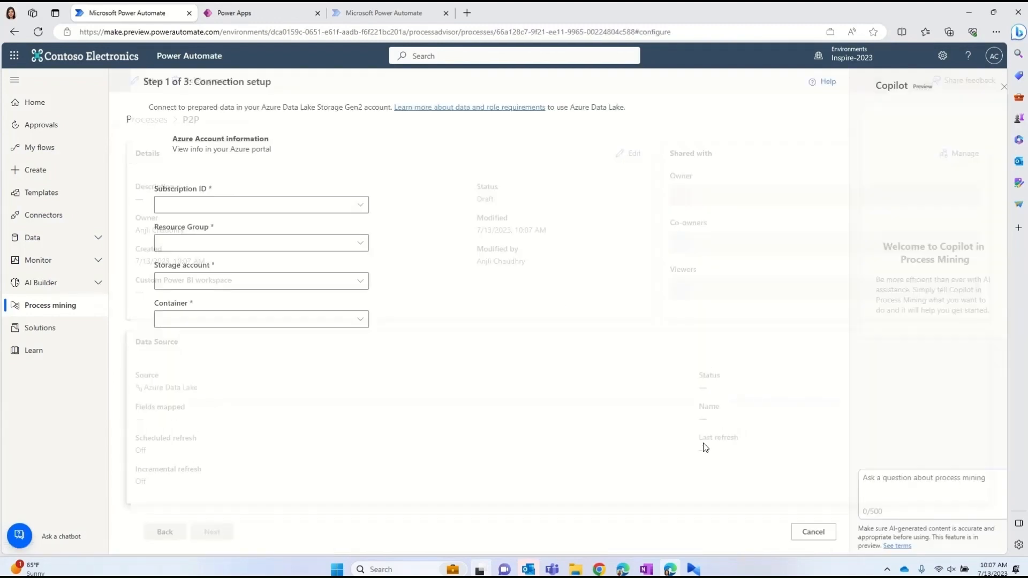
pyautogui.click(261, 205)
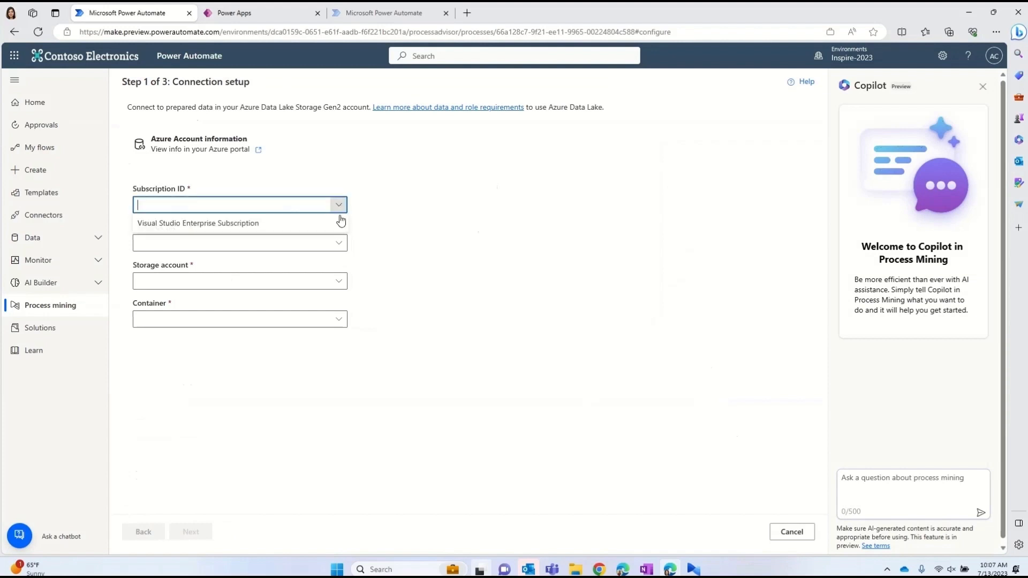
pyautogui.click(198, 223)
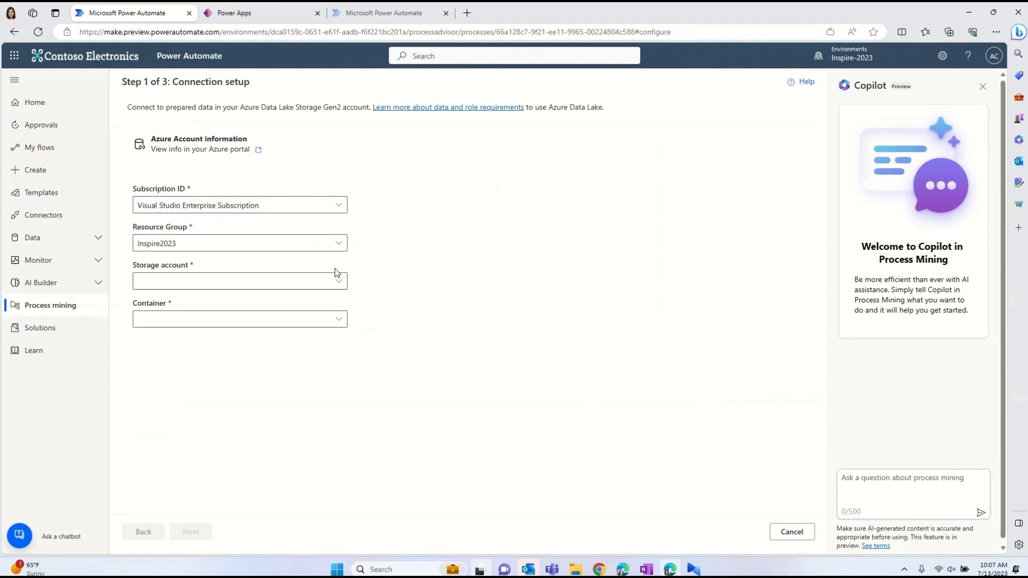
pyautogui.click(239, 281)
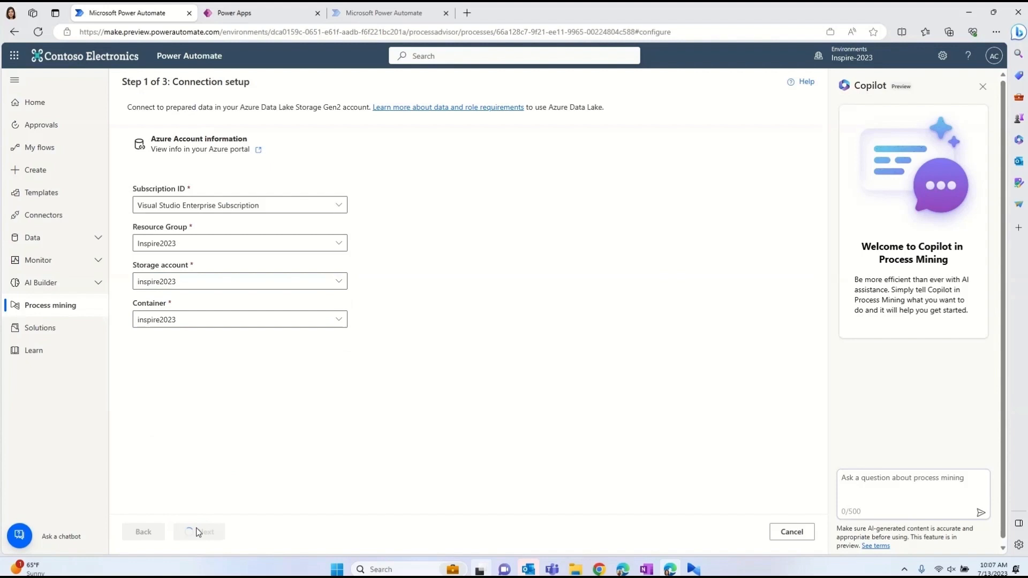
pyautogui.click(205, 531)
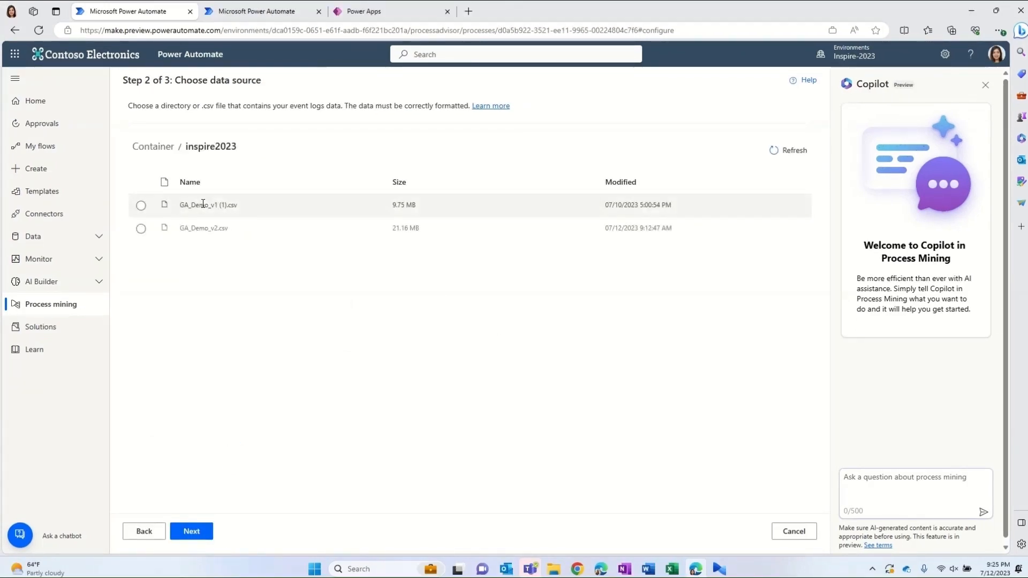
# - Pick GA_Demo_v1 (1).csv, accept Copilot's auto-mapping, and save and analyze
pyautogui.click(141, 204)
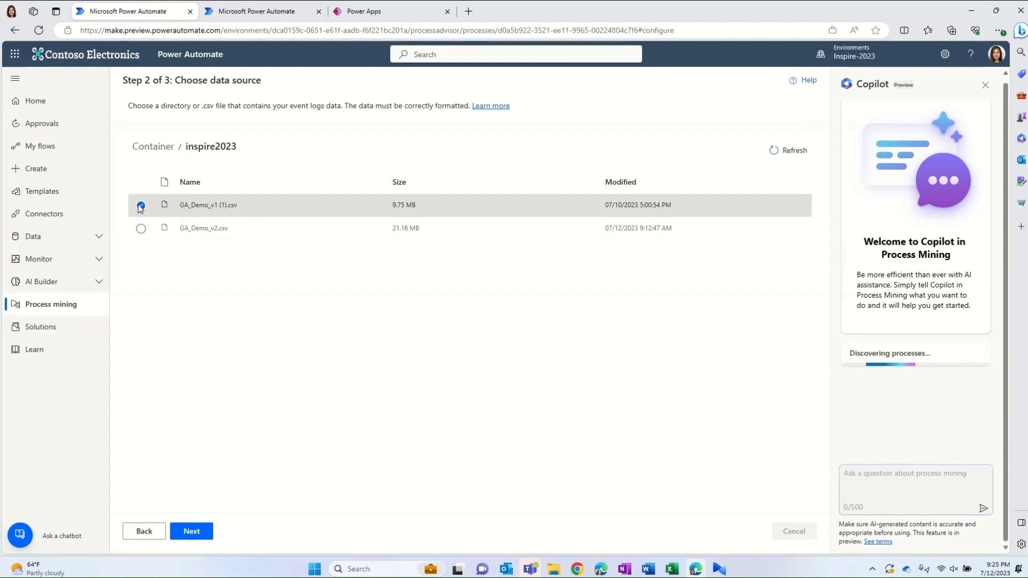
pyautogui.click(141, 205)
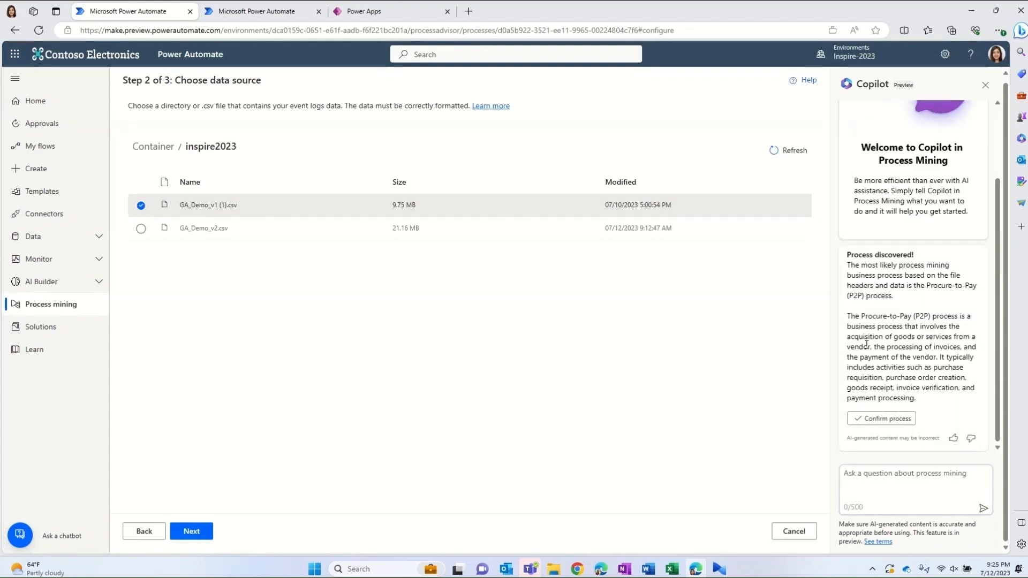
pyautogui.moveTo(880, 410)
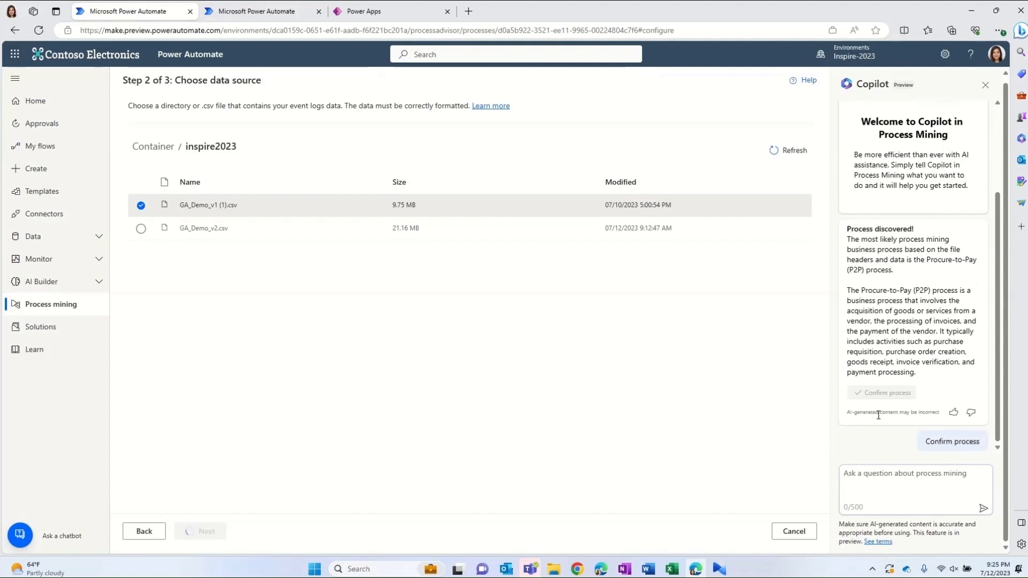
pyautogui.click(952, 441)
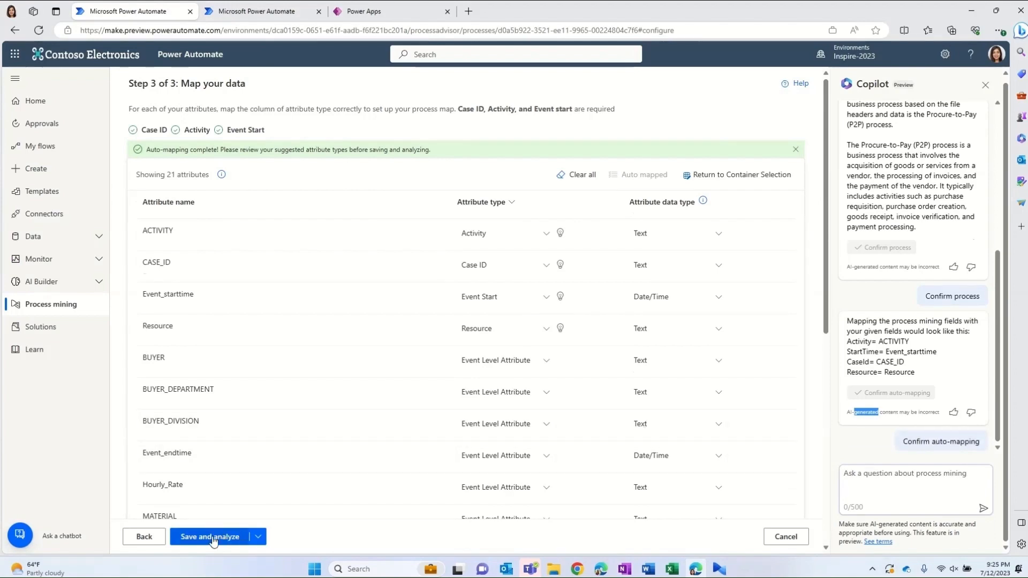
pyautogui.click(209, 537)
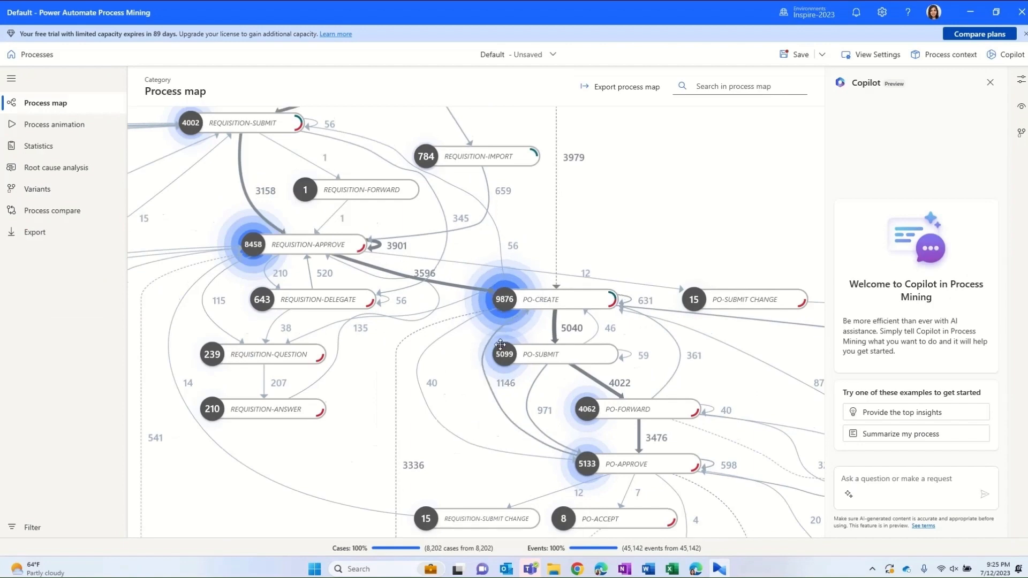
# - Ask Copilot for top insights, the bottleneck's cause, and help addressing the bottleneck
pyautogui.moveTo(499, 344); pyautogui.dragTo(520, 351)
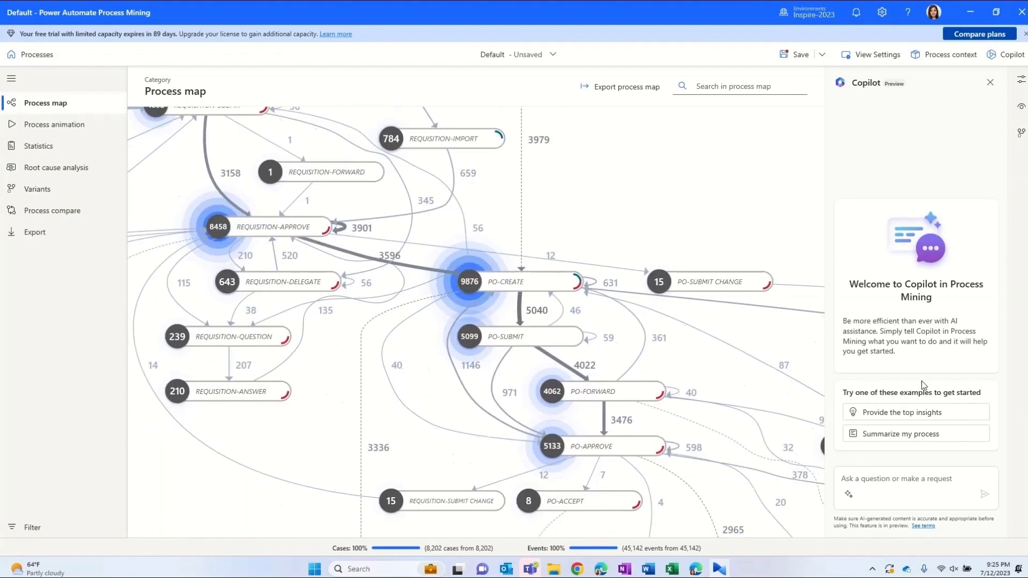
pyautogui.click(915, 411)
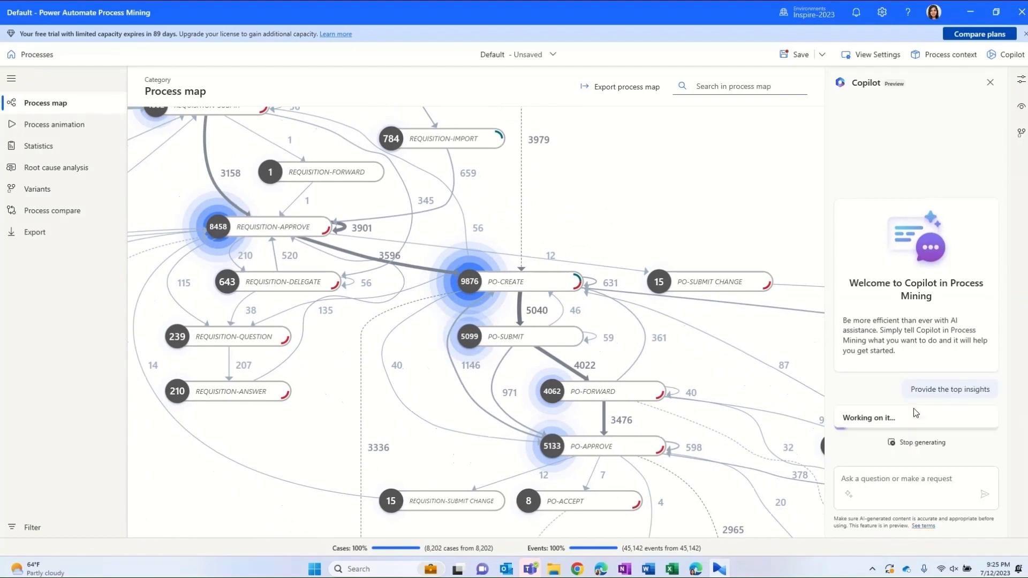
pyautogui.click(949, 389)
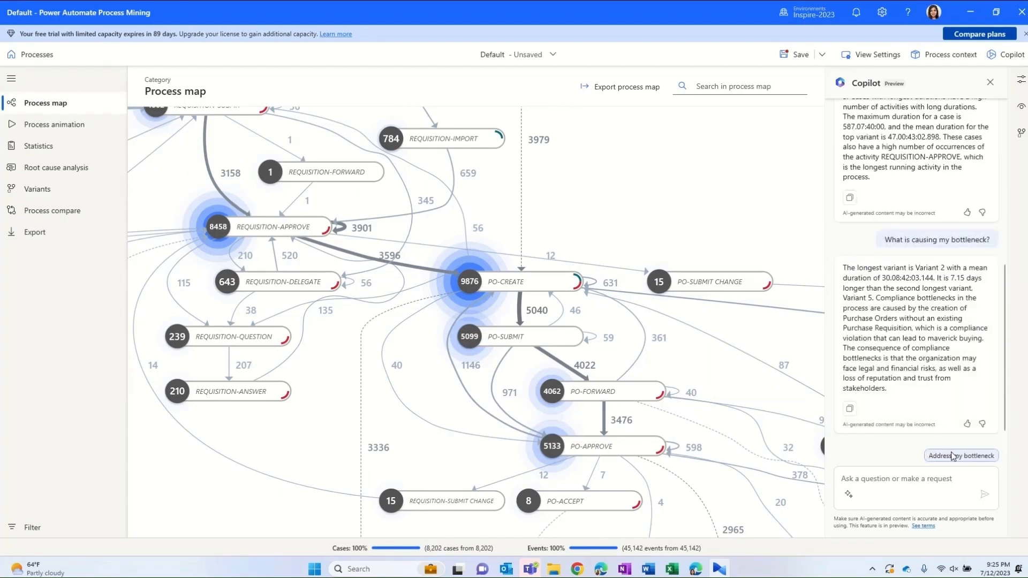
pyautogui.click(960, 455)
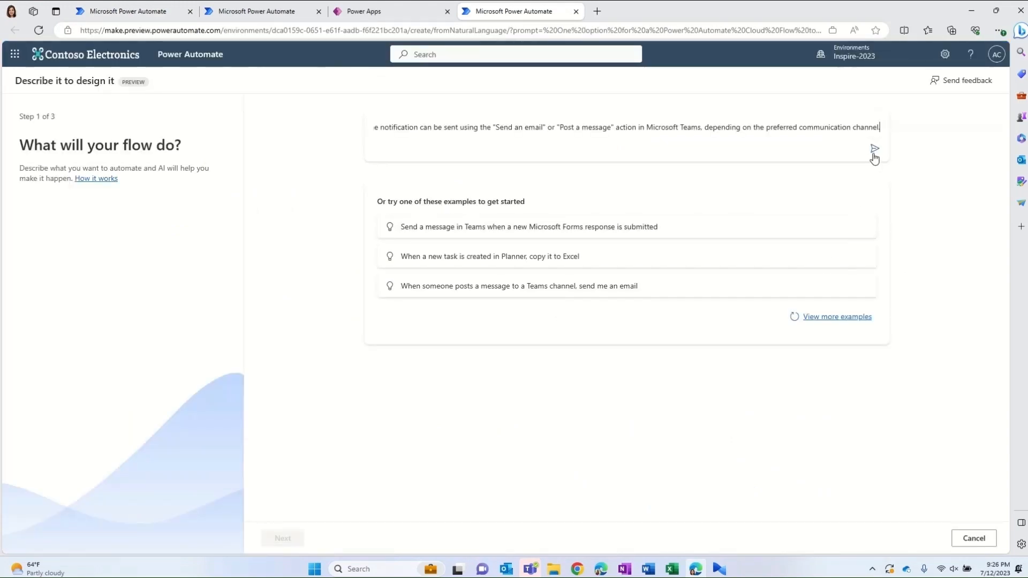
# - Generate the suggested notification flow and confirm its Dataverse and Teams connections
pyautogui.click(873, 148)
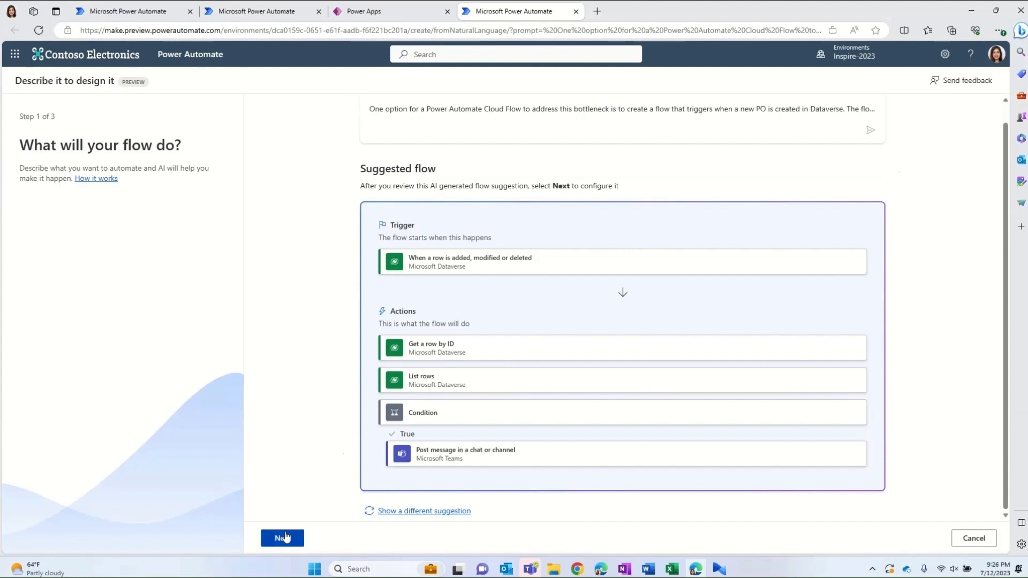
pyautogui.click(282, 538)
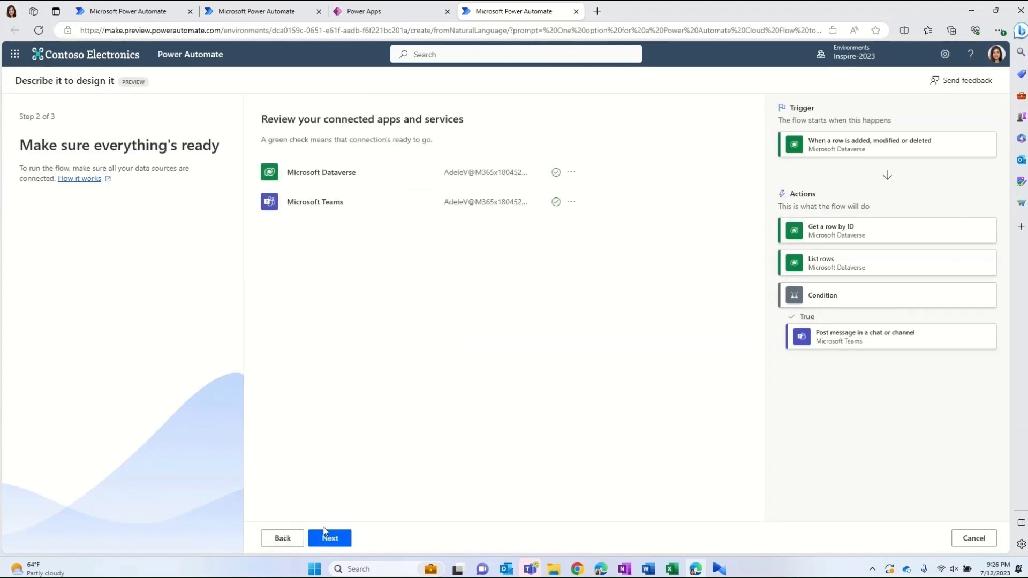
pyautogui.click(329, 537)
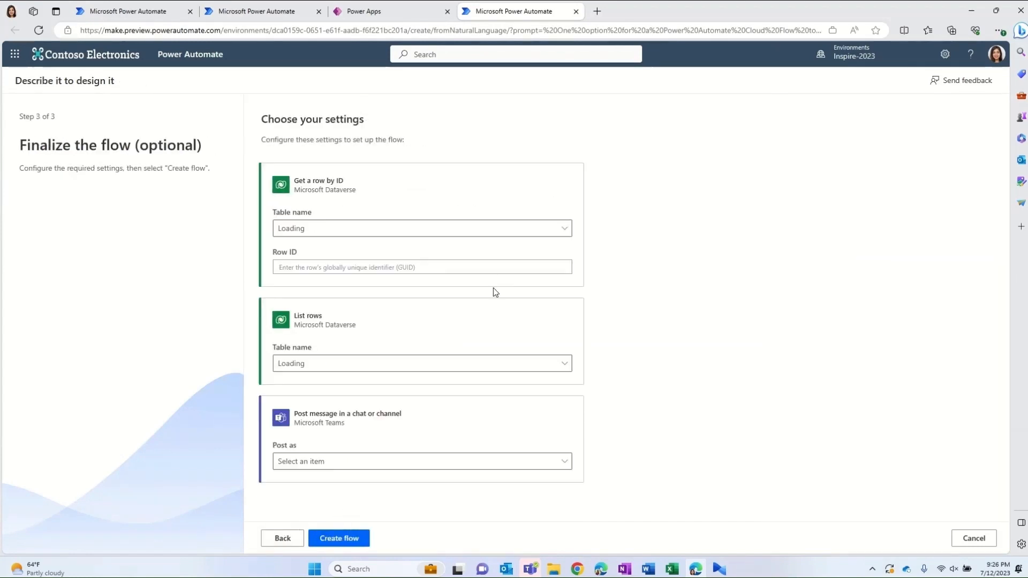
# - Set the trigger's table to SAP Purchase Orders via a 'sap p' search
pyautogui.click(562, 228)
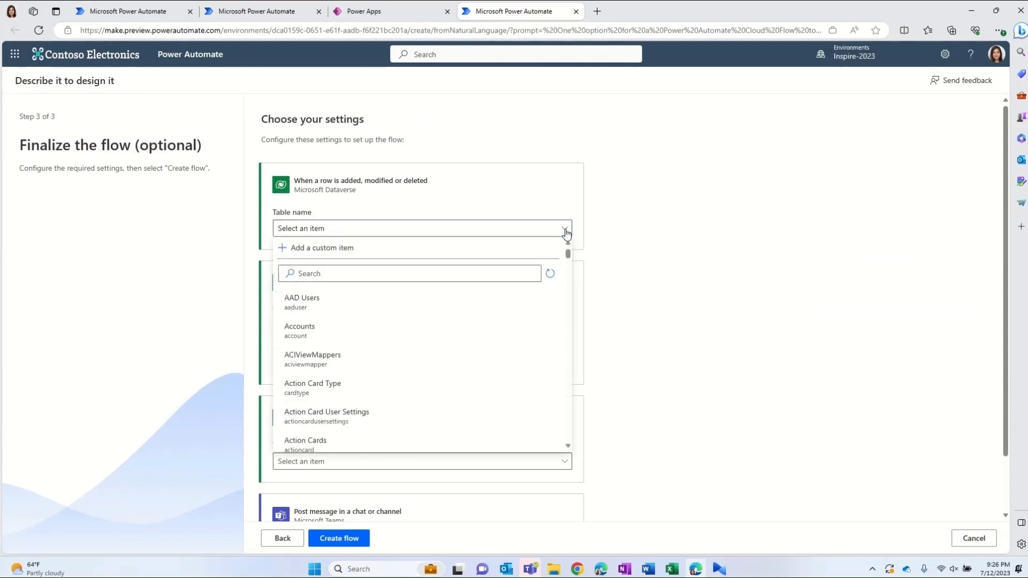
pyautogui.write('sap p')
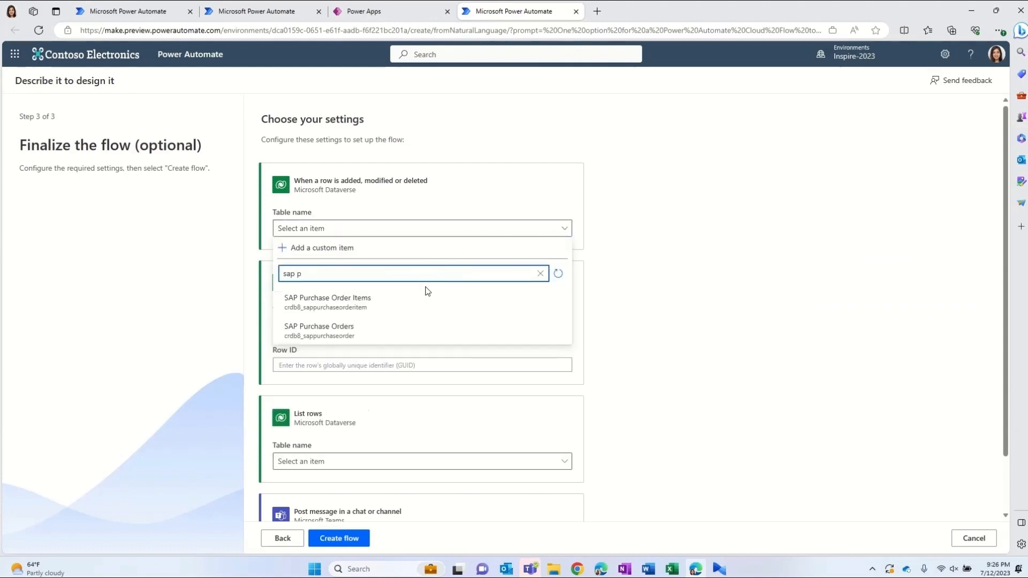
pyautogui.click(339, 538)
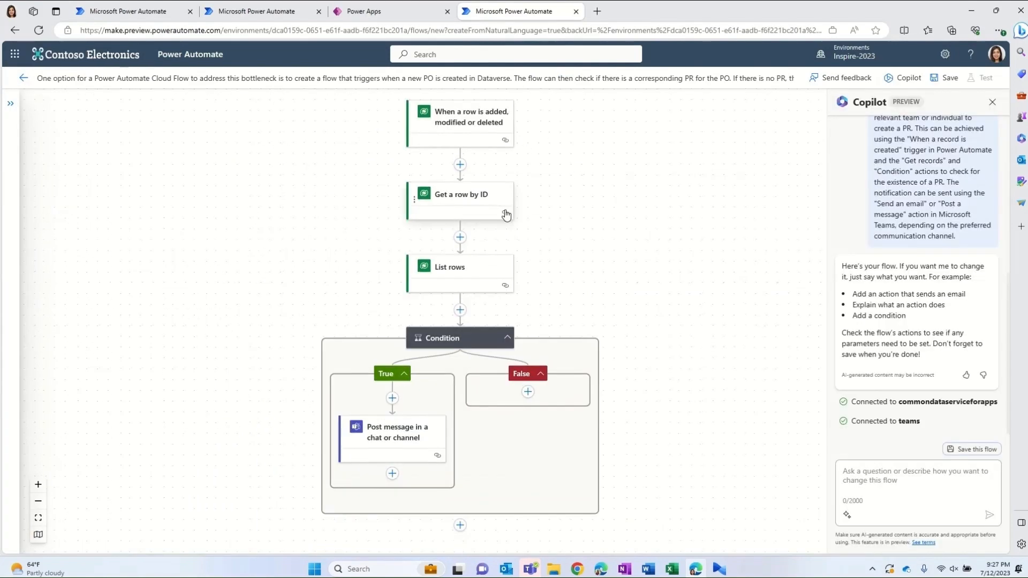
pyautogui.moveTo(497, 405)
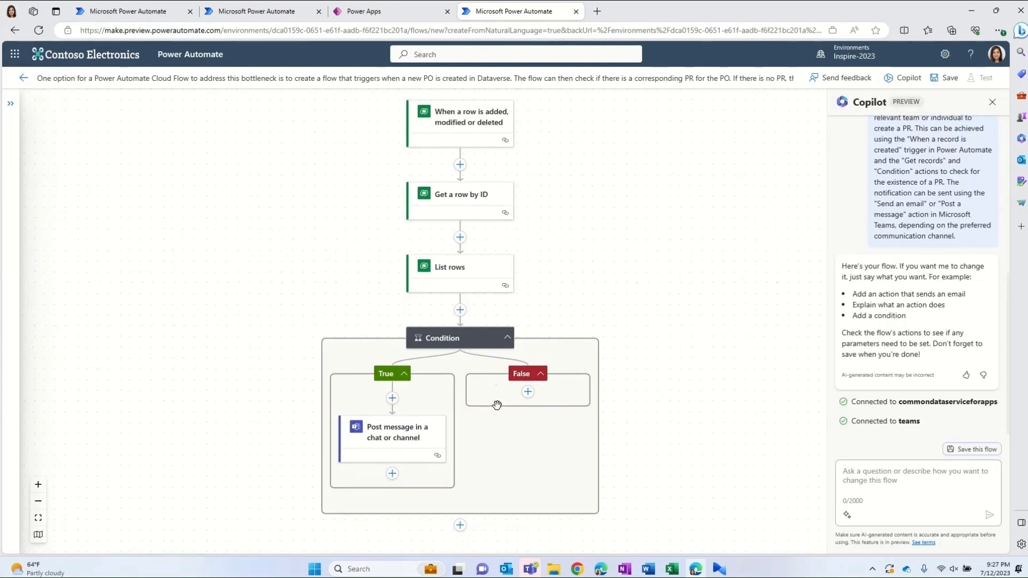
pyautogui.moveTo(650, 494)
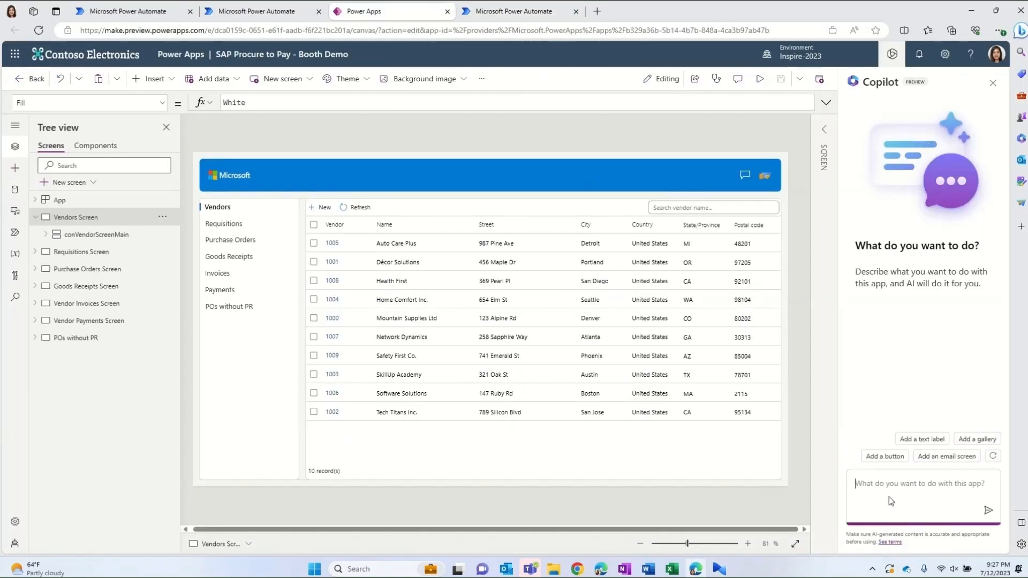
# - Request a 'Noncompliant Pos' screen with an SAP Purchase Orders gallery from Copilot
pyautogui.write("Add a new screen named 'Noncompliant Pos', add a gallery for 'SAP Purchase Orders' whose 'Purchase Requisition' is empty")
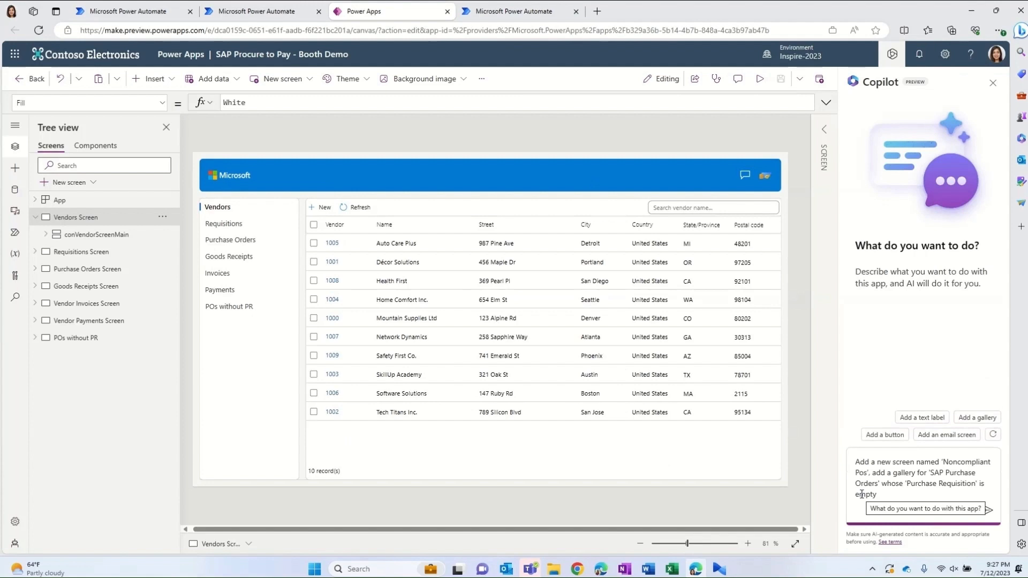
pyautogui.click(989, 508)
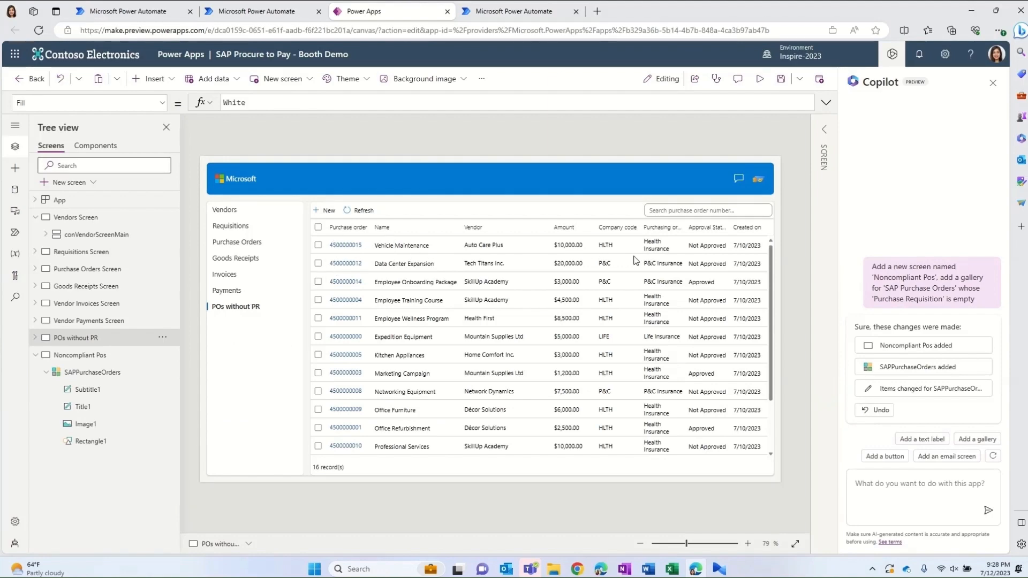
# - Open the P2P After process's P2P Report page in Power BI
pyautogui.click(261, 11)
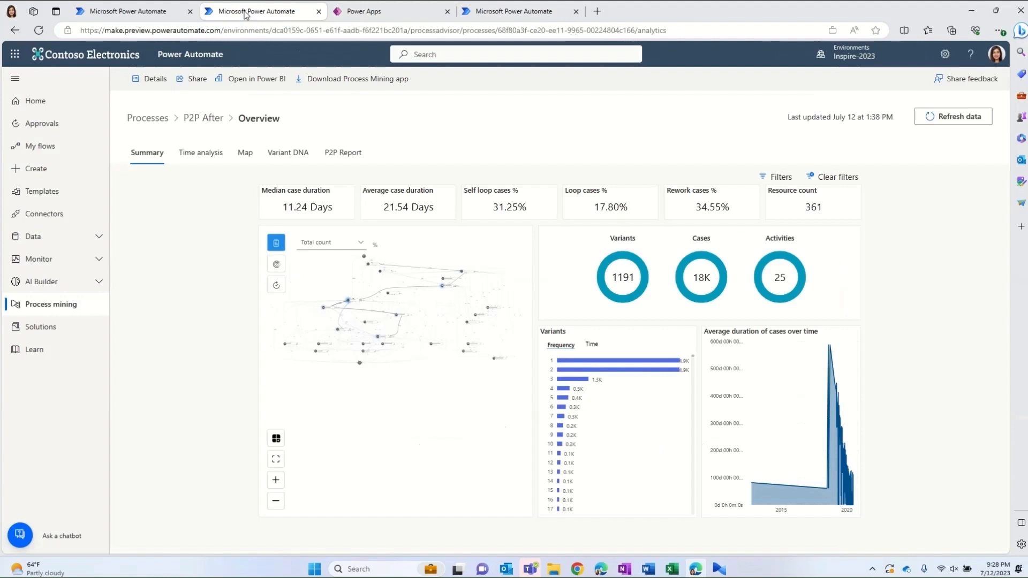
pyautogui.moveTo(393, 350)
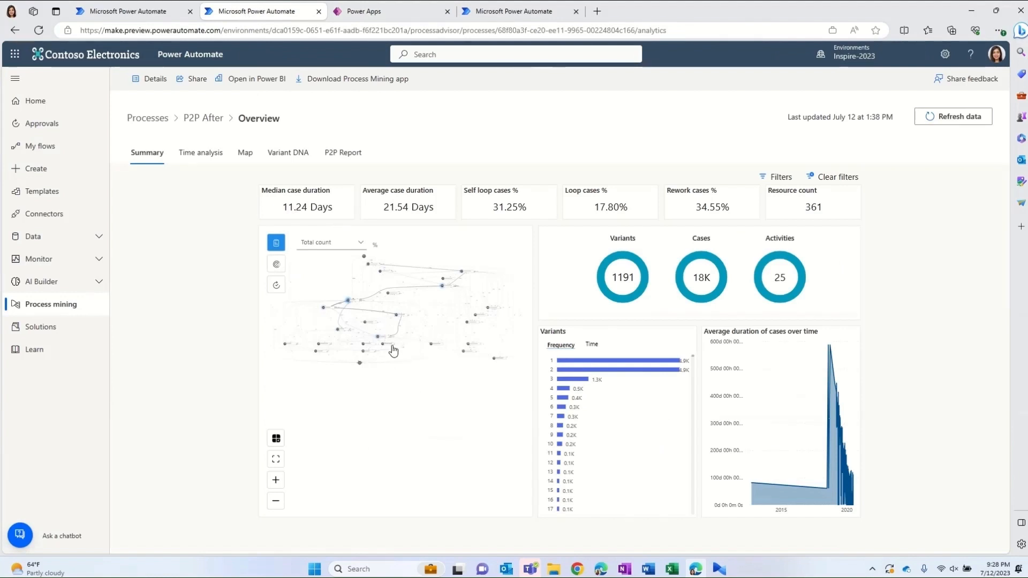
pyautogui.moveTo(391, 348)
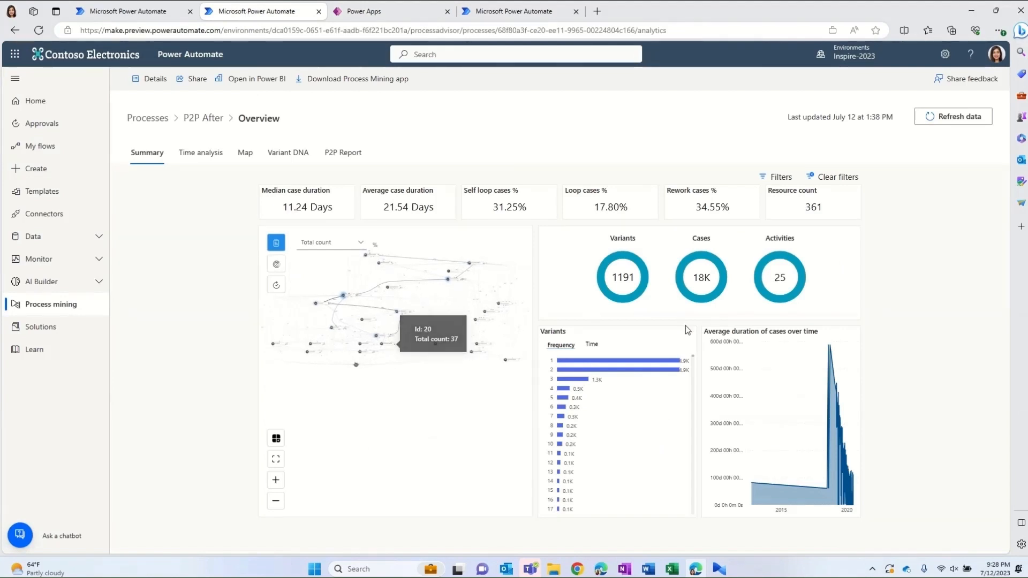
pyautogui.click(343, 152)
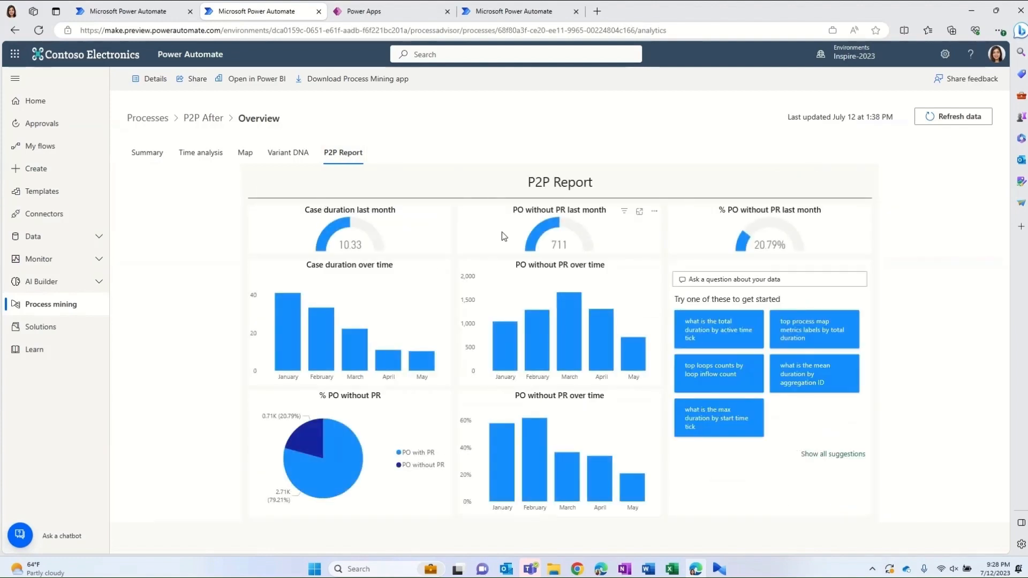
pyautogui.moveTo(651, 315)
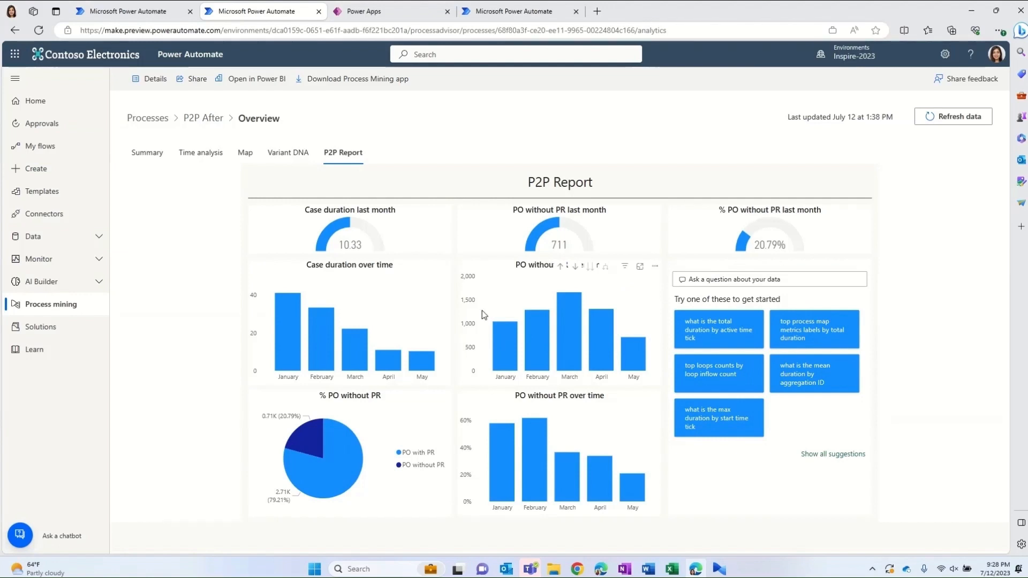
pyautogui.click(256, 79)
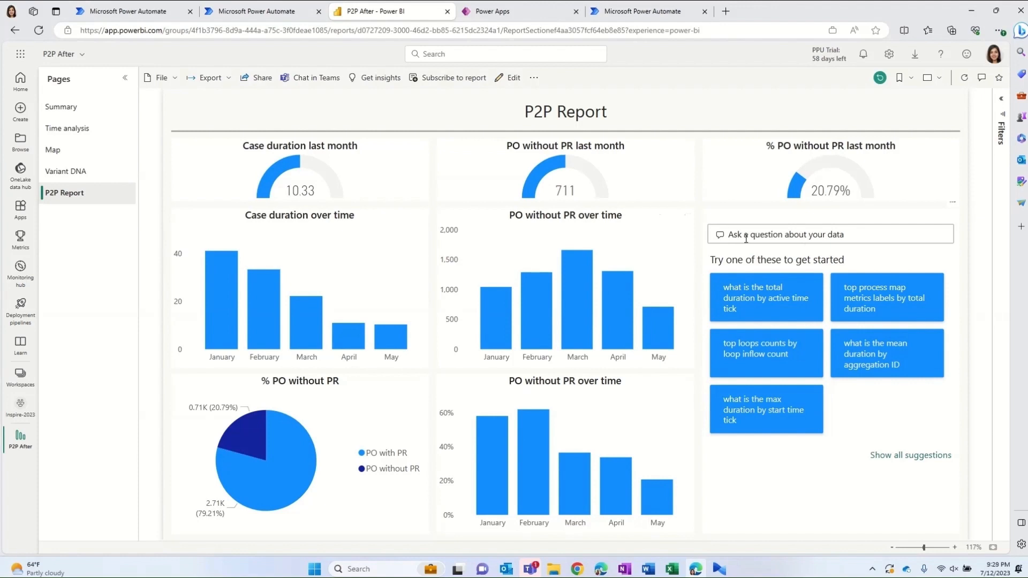
# - Type 'What is the rework' into the P2P Report's Q&A box
pyautogui.write('What is the rework')
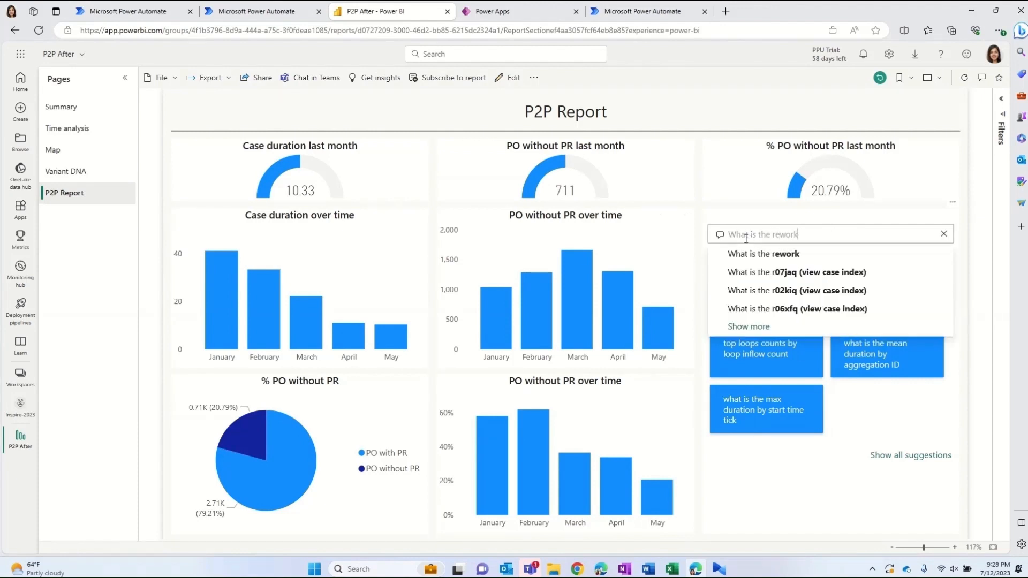